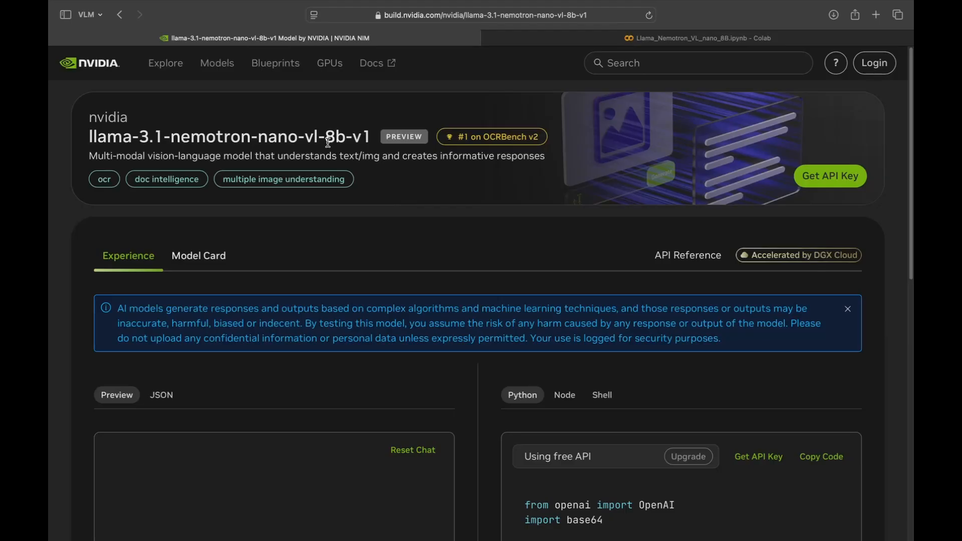
mouse_move(361, 172)
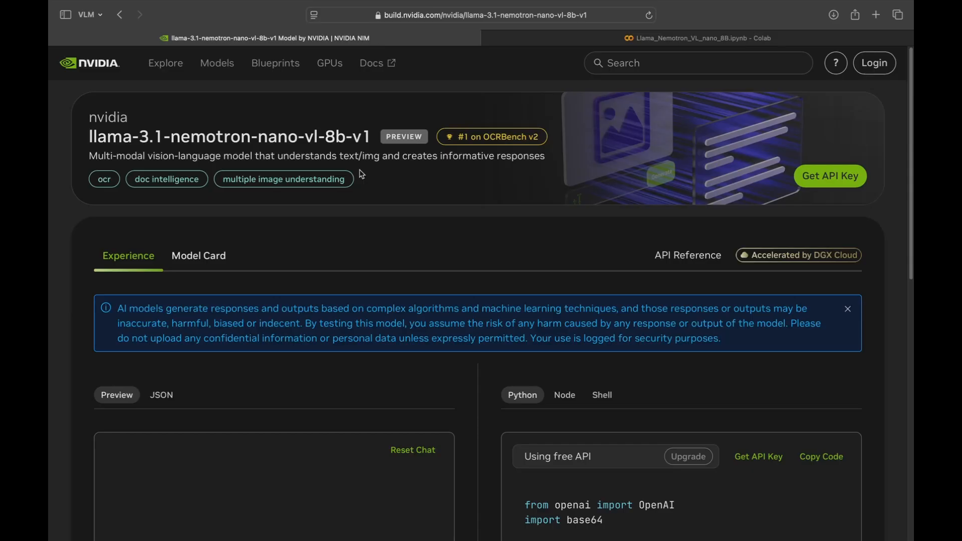
mouse_move(376, 177)
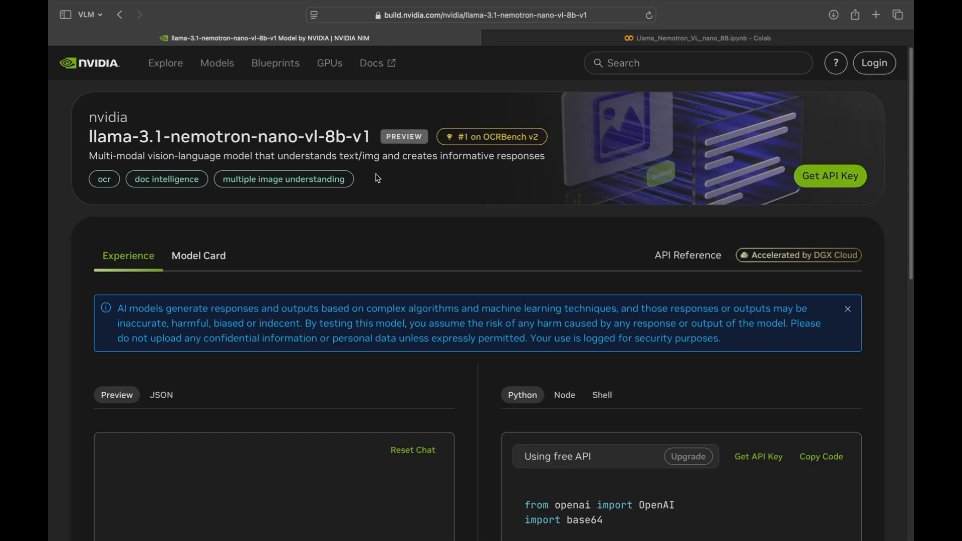
Step: Check the OCRBench v2 leaderboard ranking, then review the notebook's pip install output and API key cell
left_click(491, 136)
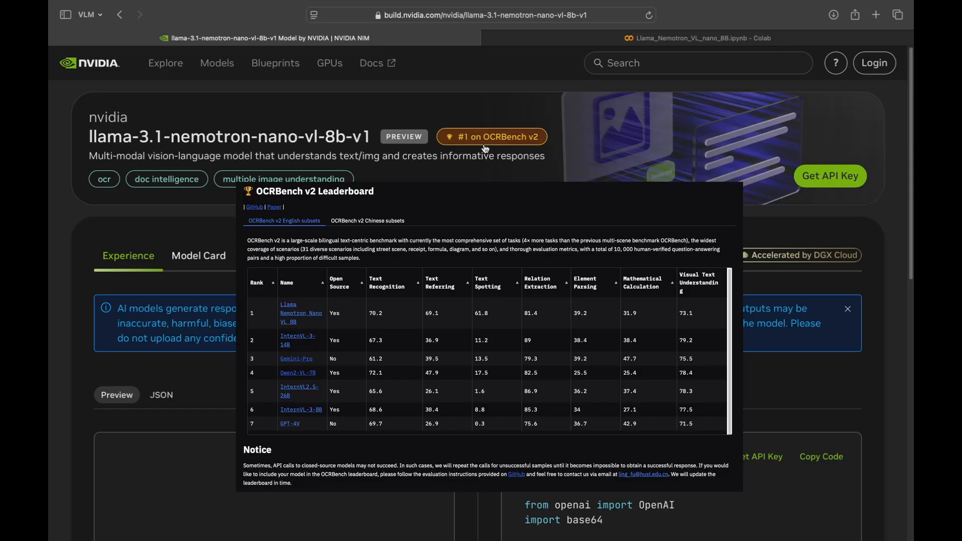
mouse_move(485, 148)
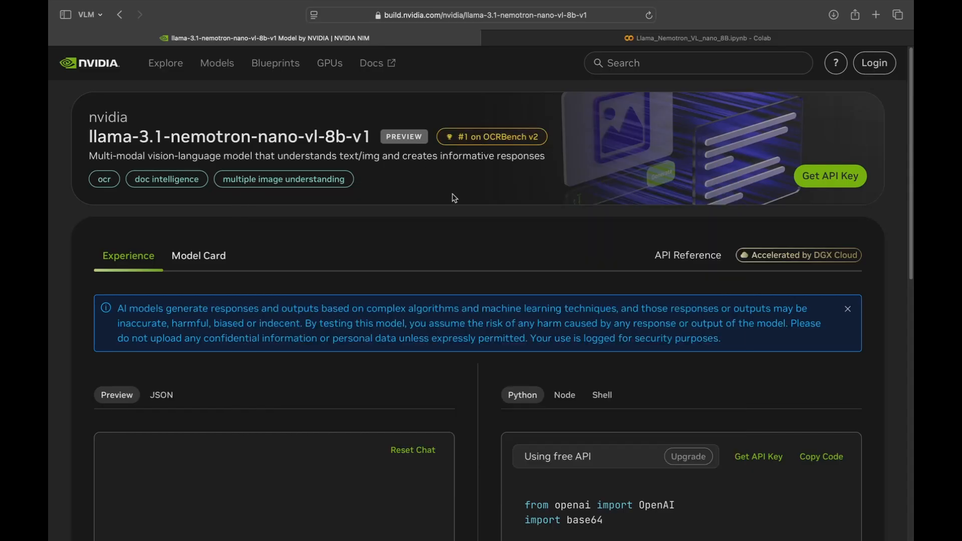
mouse_move(644, 269)
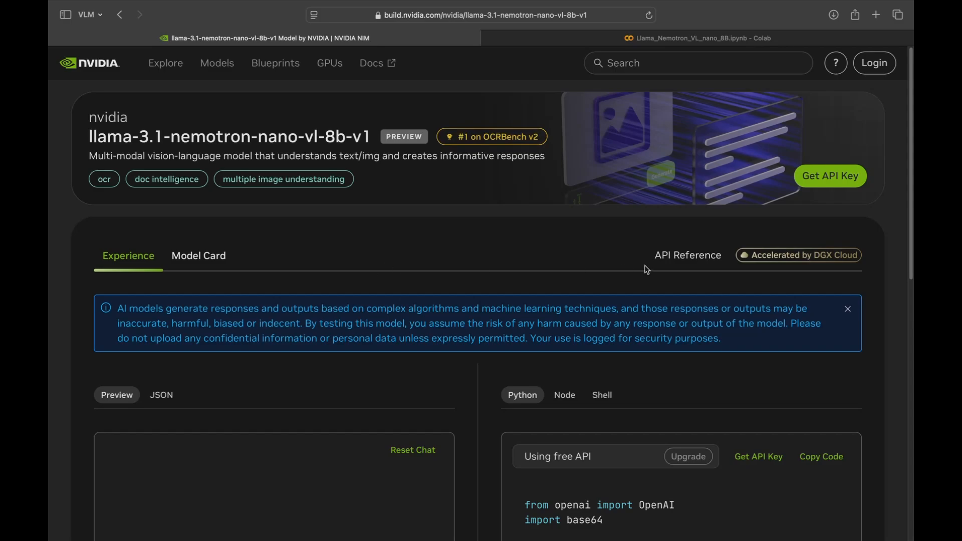
mouse_move(431, 23)
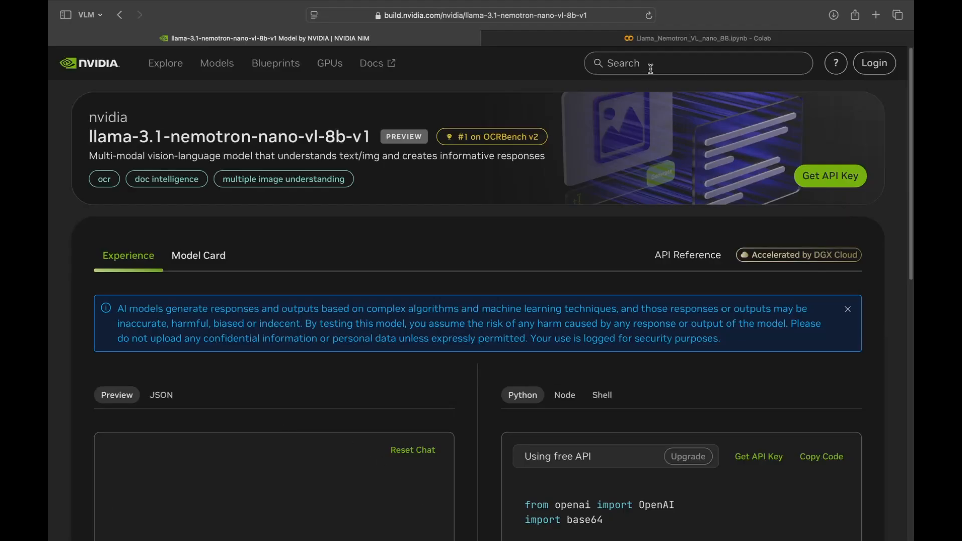
left_click(700, 37)
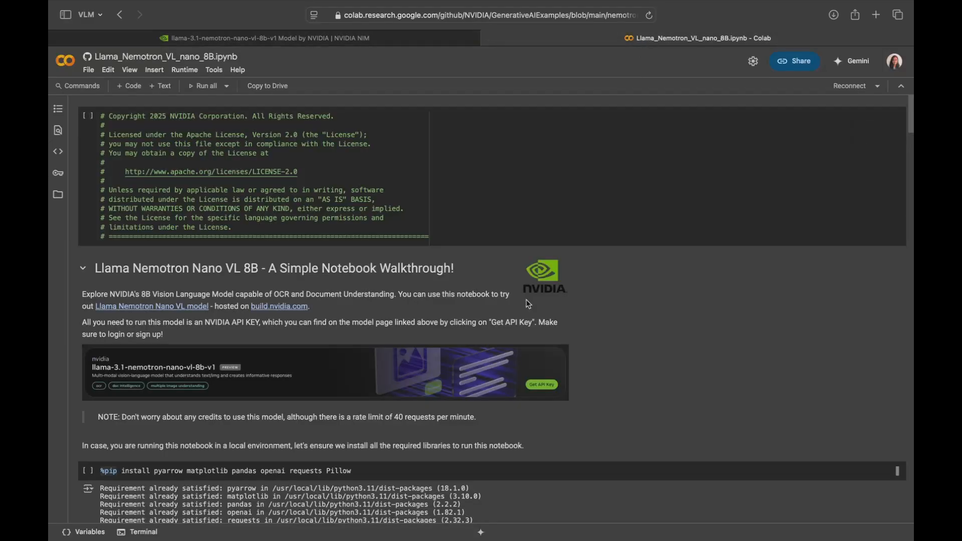
mouse_move(338, 372)
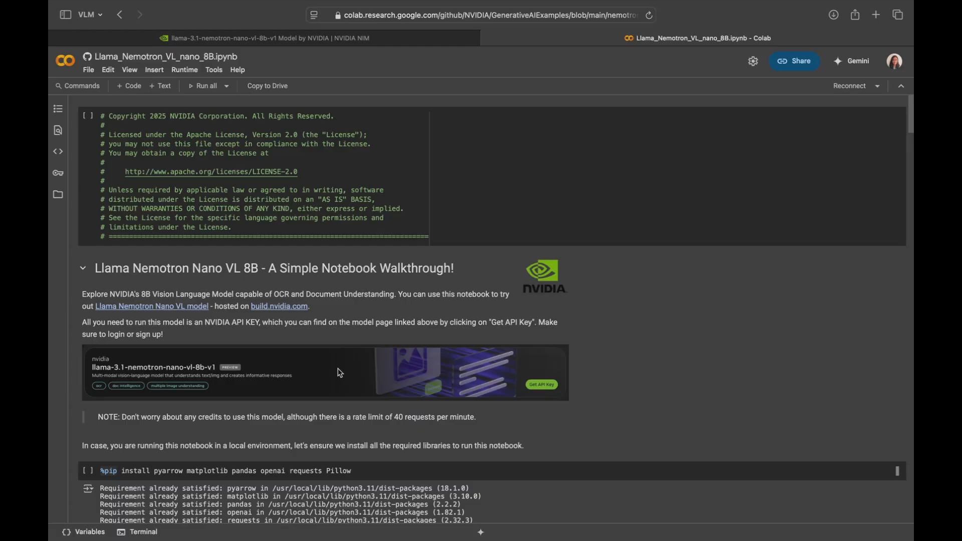
scroll("down", 3)
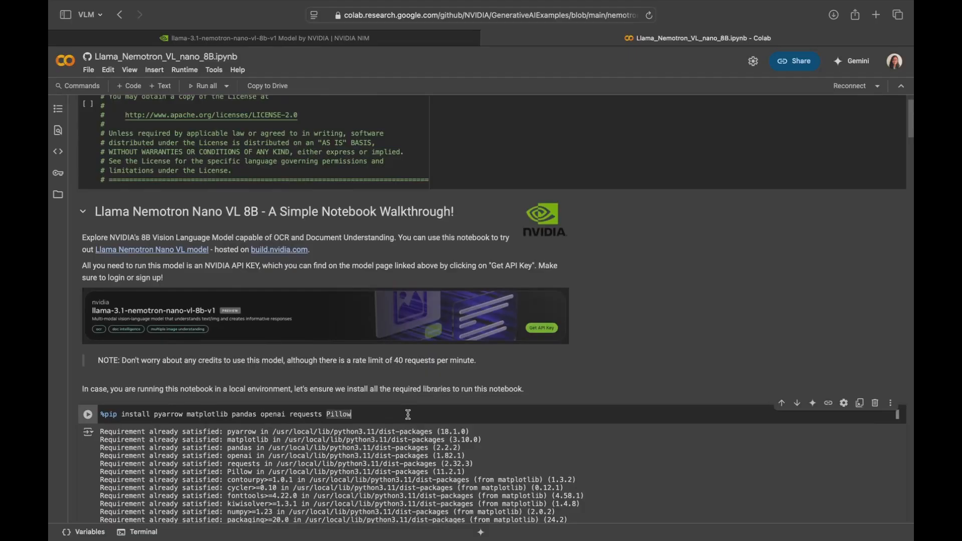
scroll("down", 3)
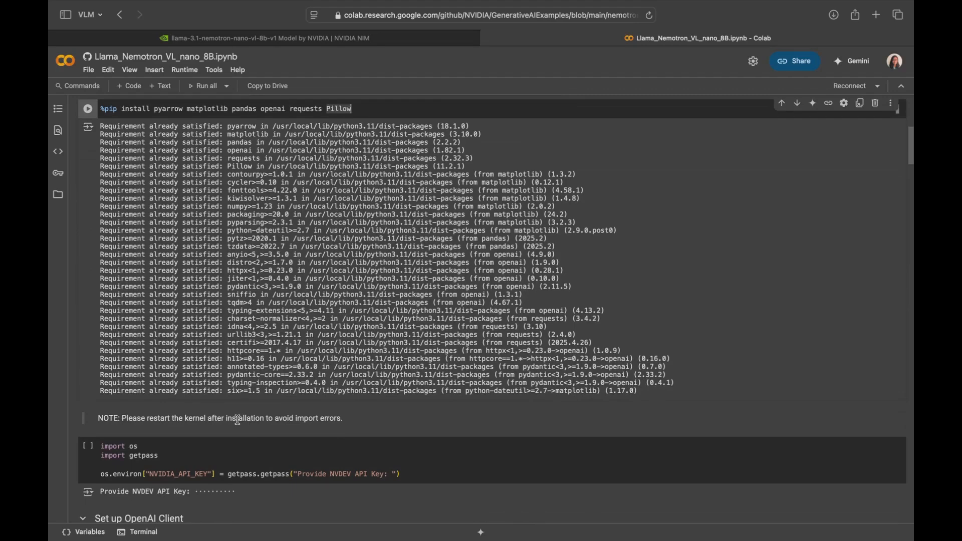
scroll("down", 3)
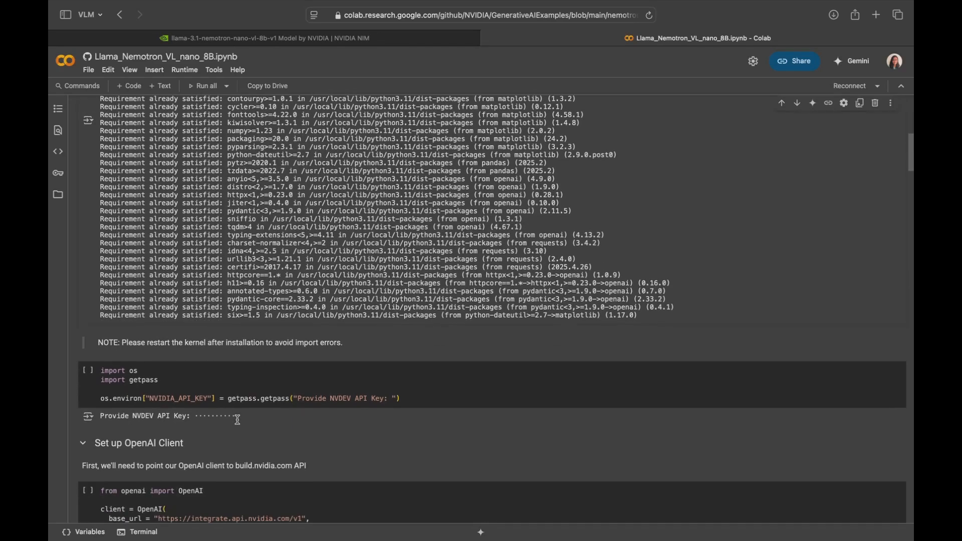
left_click(476, 399)
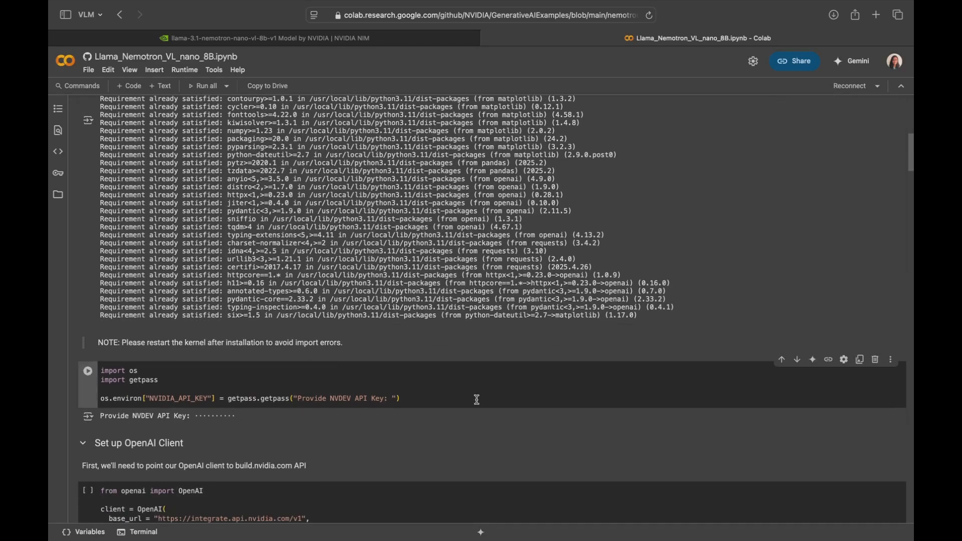
mouse_move(471, 397)
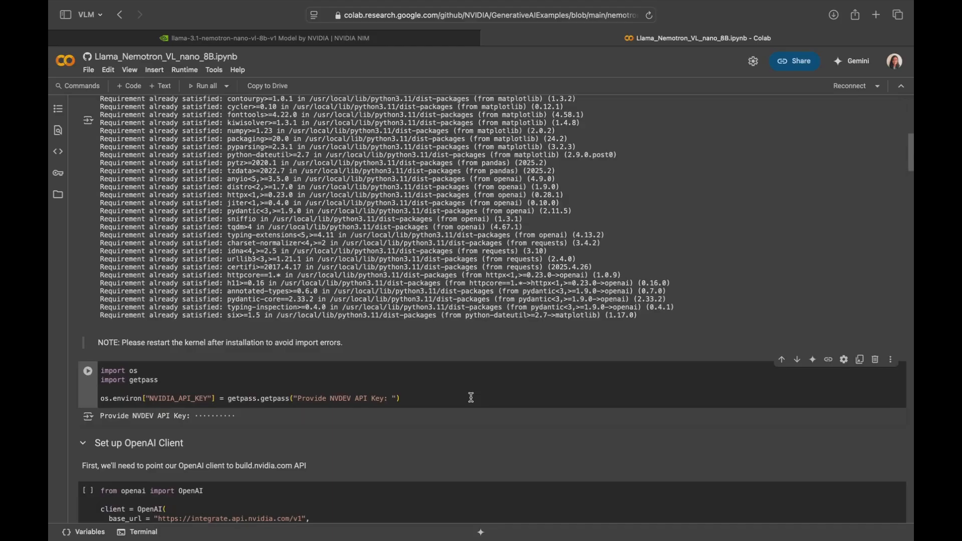
scroll("down", 3)
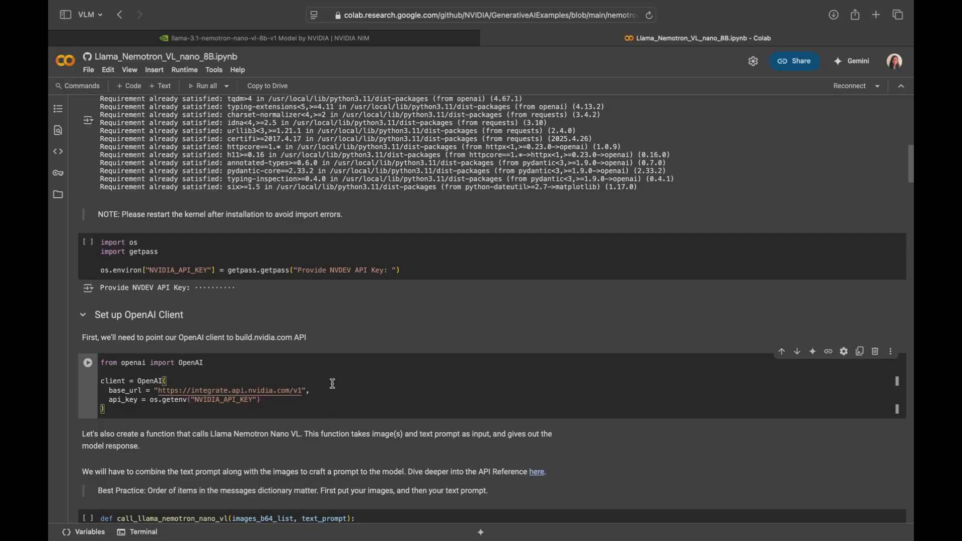
scroll("down", 3)
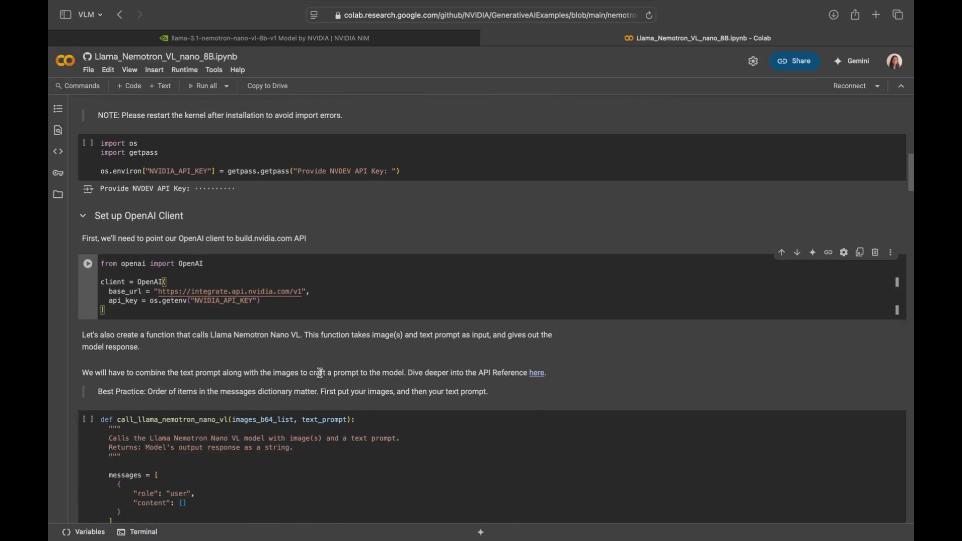
scroll("down", 3)
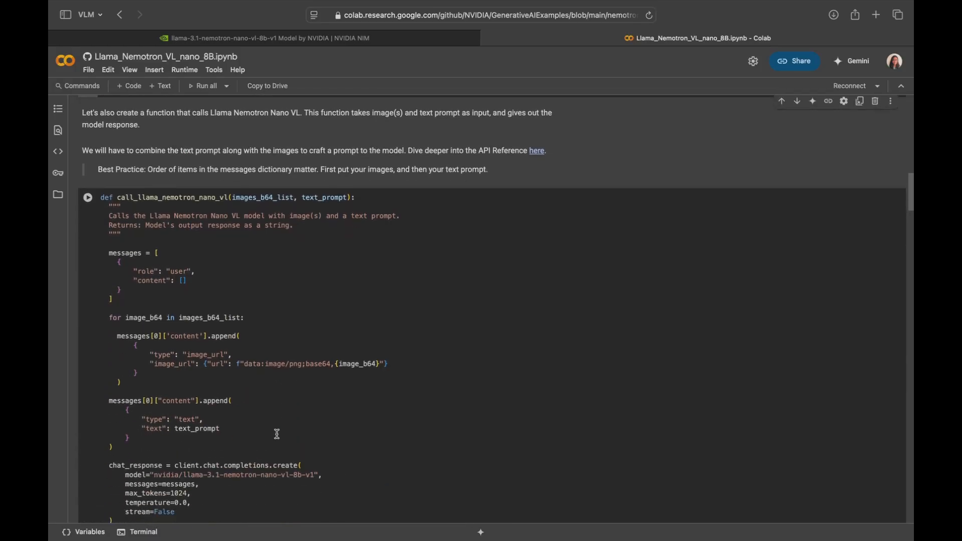
scroll("down", 3)
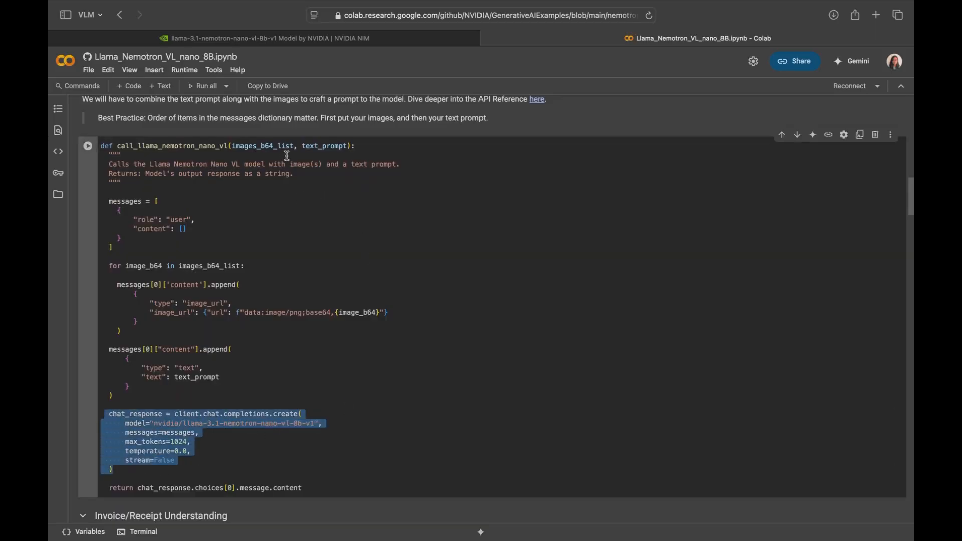
left_click(249, 439)
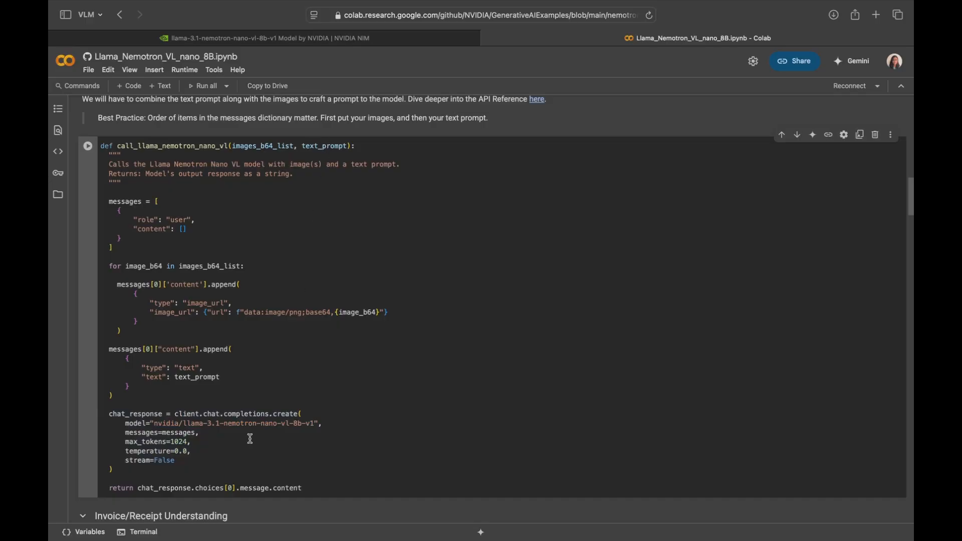
mouse_move(228, 475)
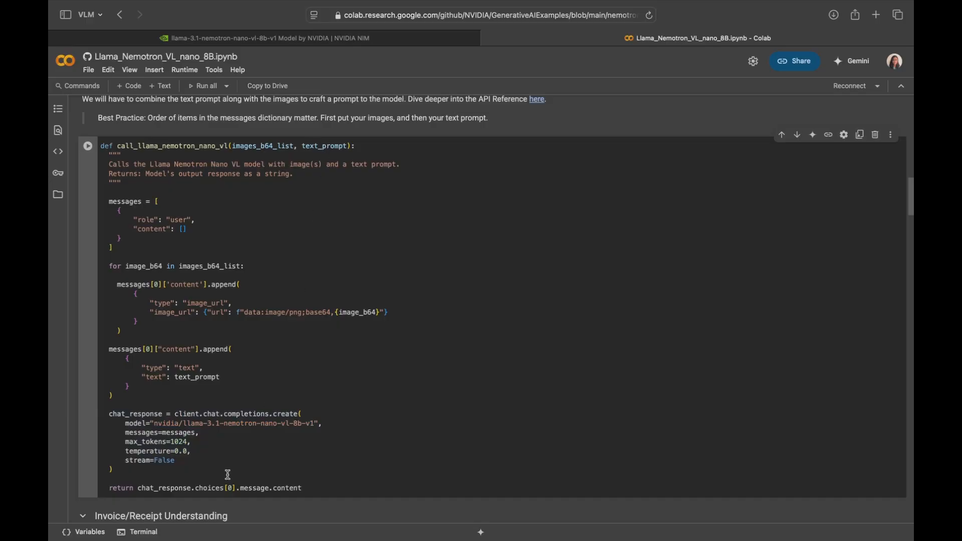
mouse_move(108, 203)
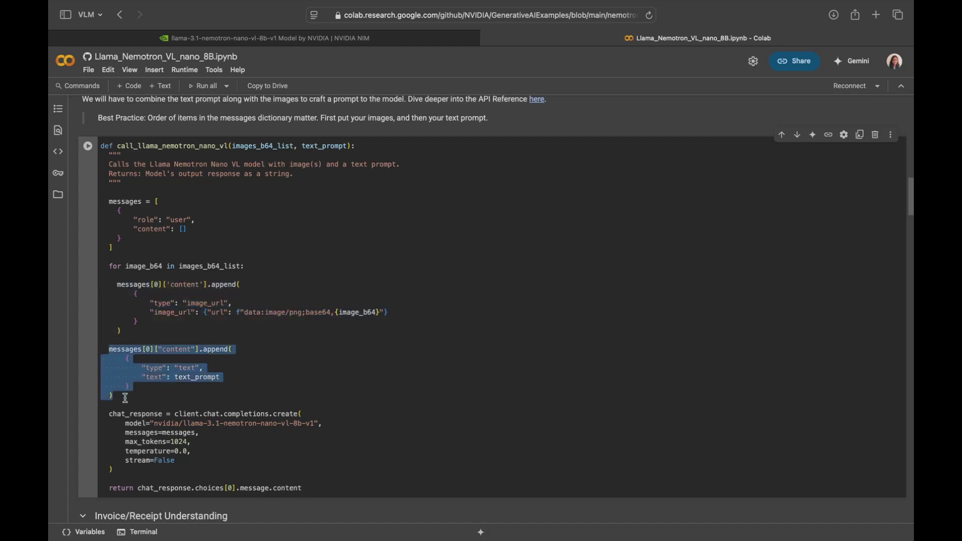
left_click(189, 453)
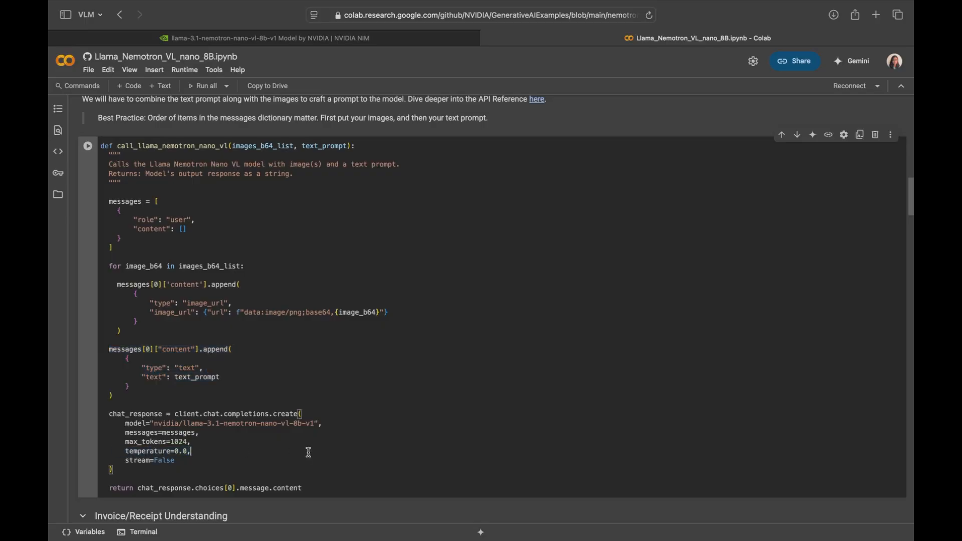
scroll("down", 3)
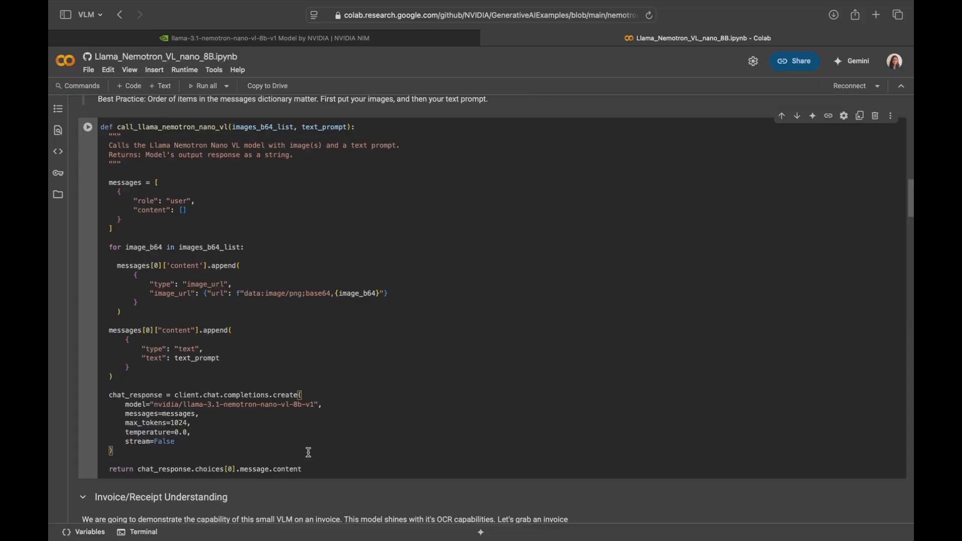
scroll("down", 3)
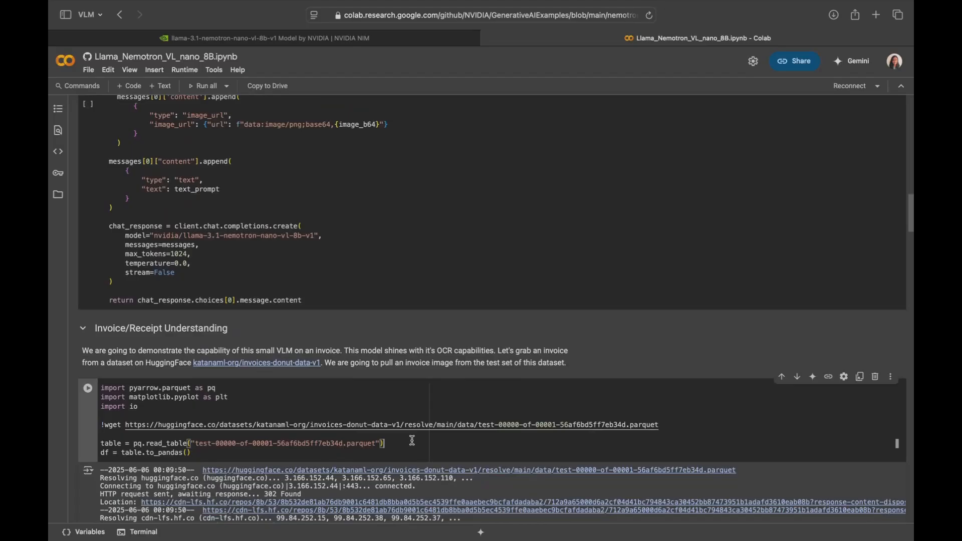
mouse_move(396, 448)
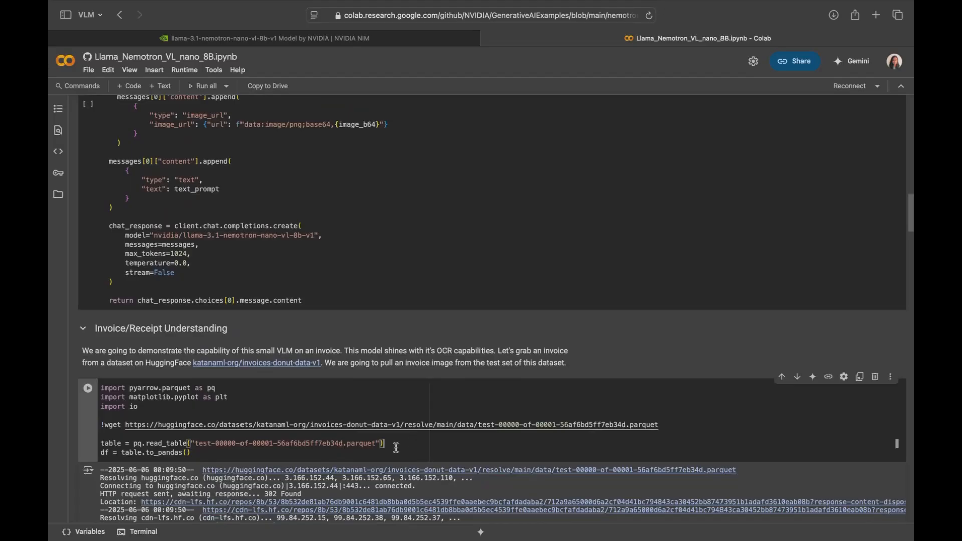
scroll("down", 3)
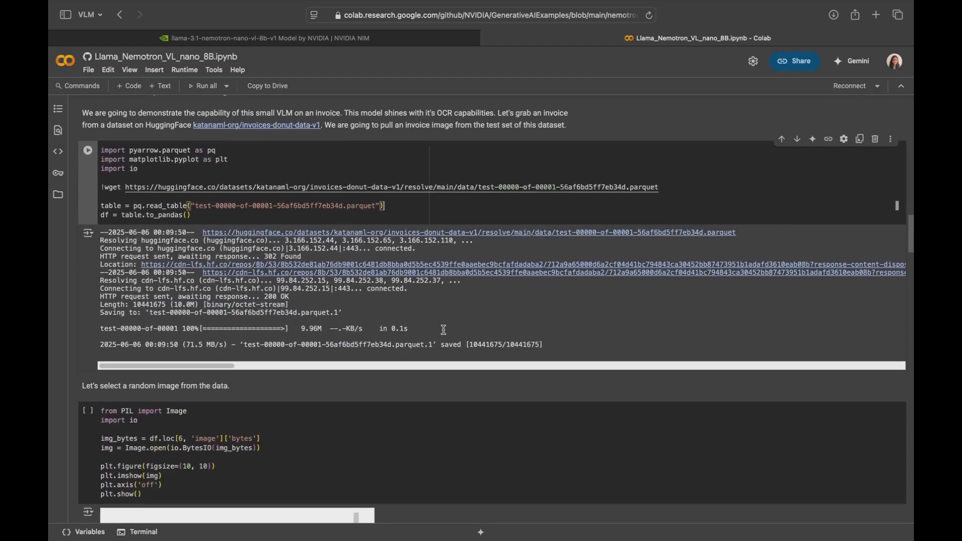
scroll("down", 3)
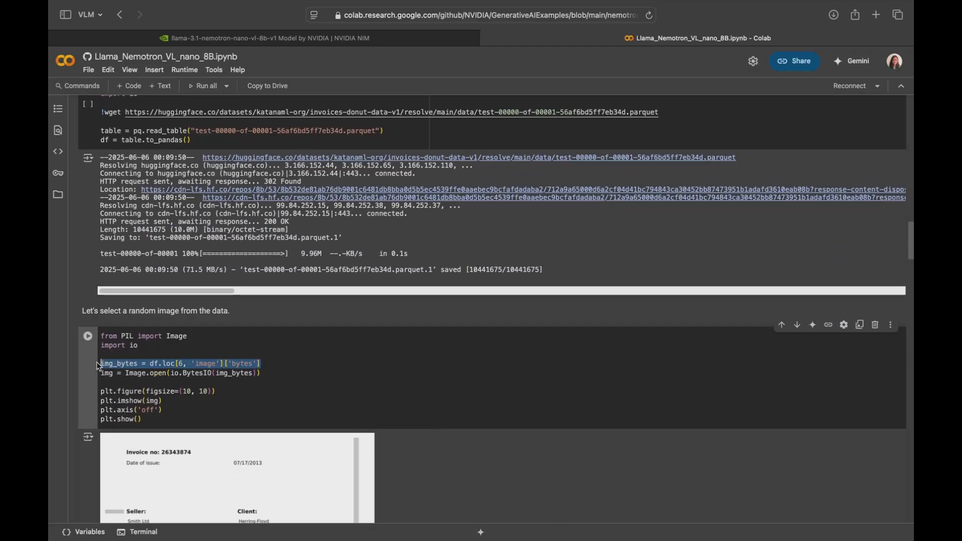
scroll("down", 3)
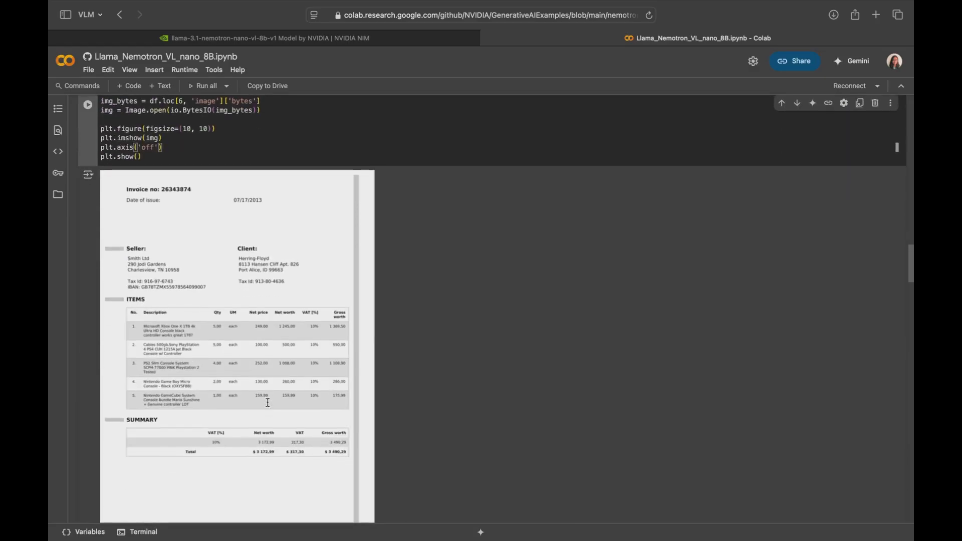
scroll("down", 3)
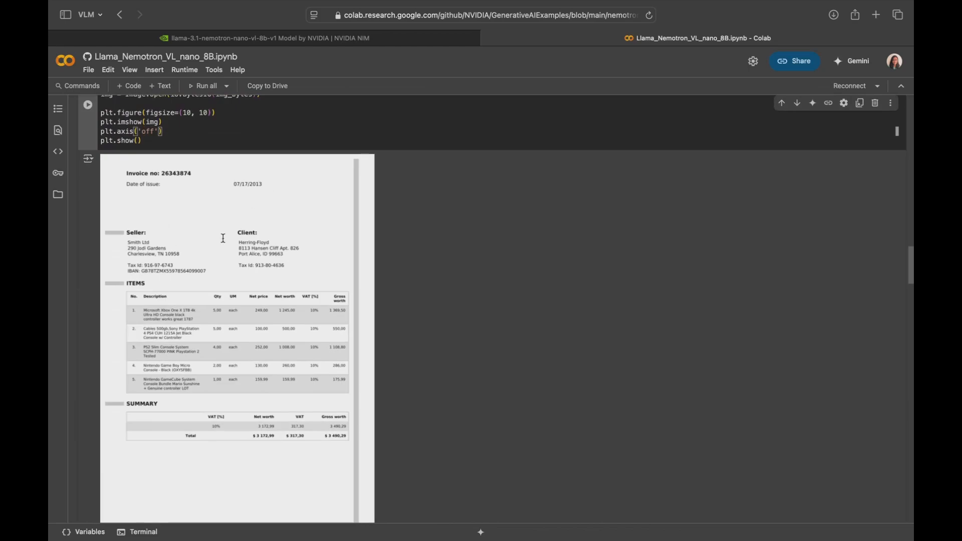
mouse_move(230, 436)
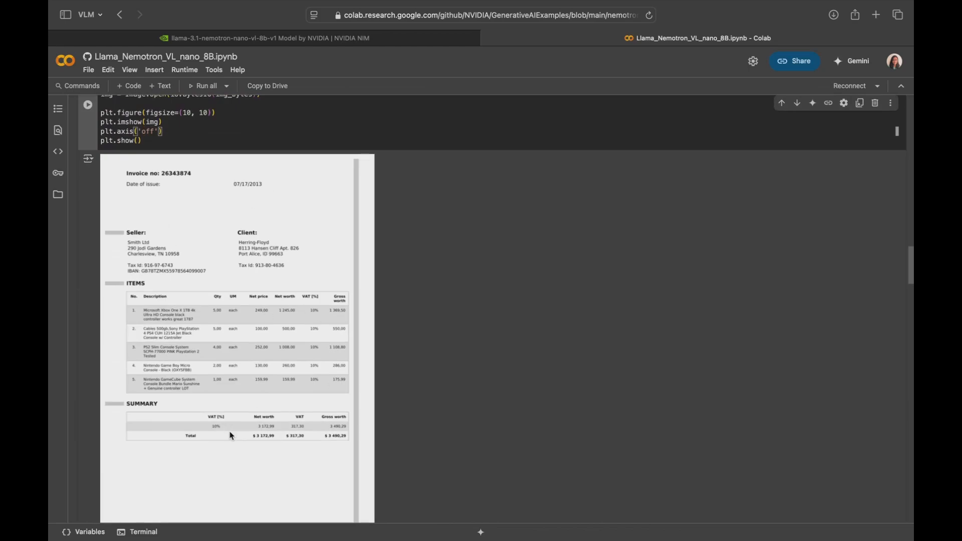
scroll("down", 3)
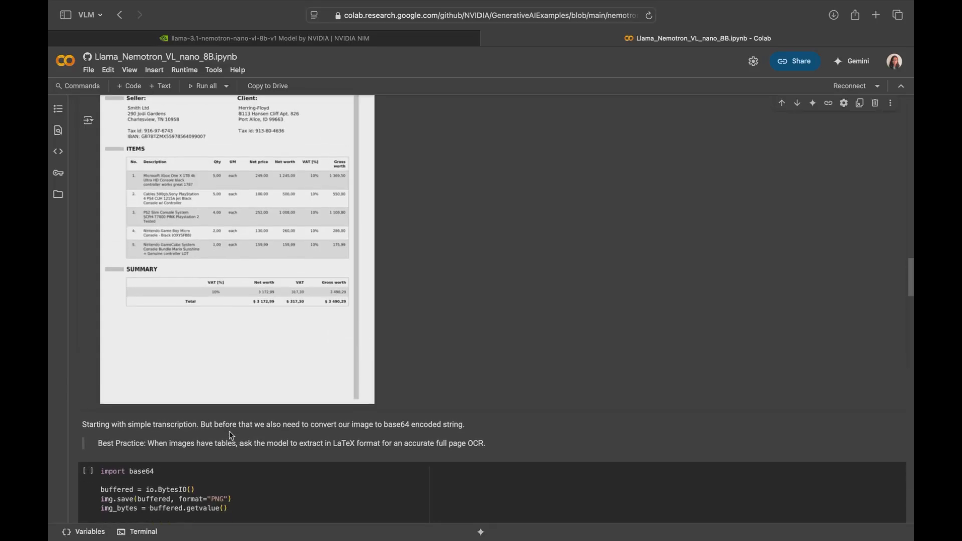
scroll("down", 3)
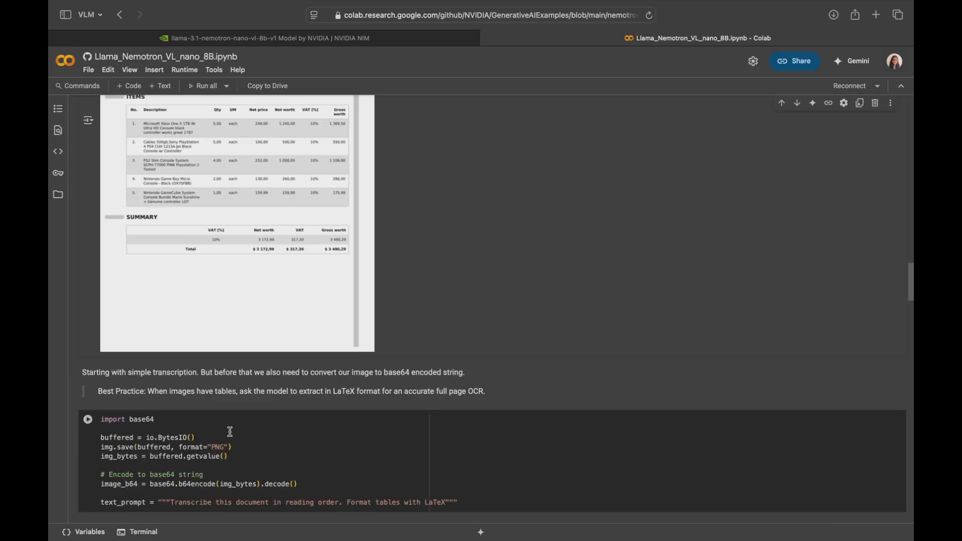
scroll("down", 3)
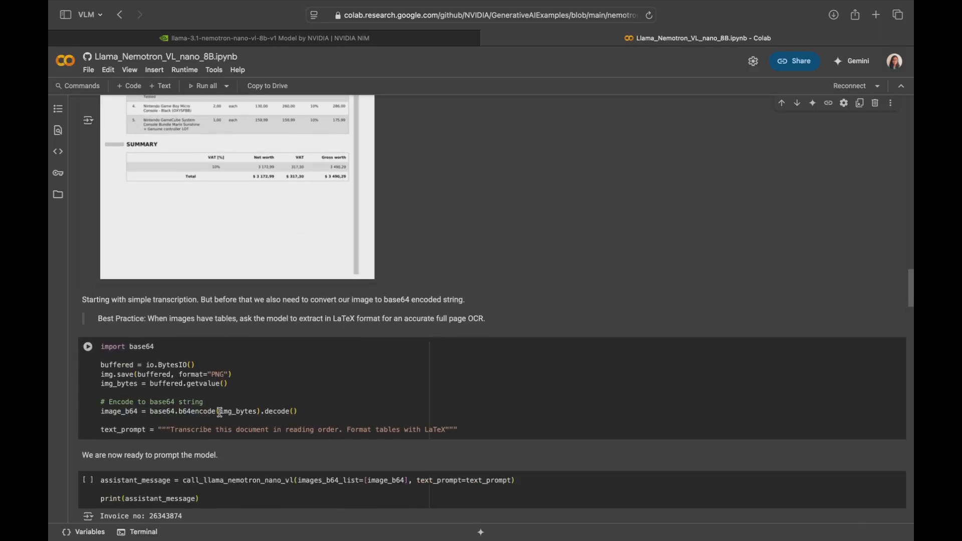
triple_click(211, 412)
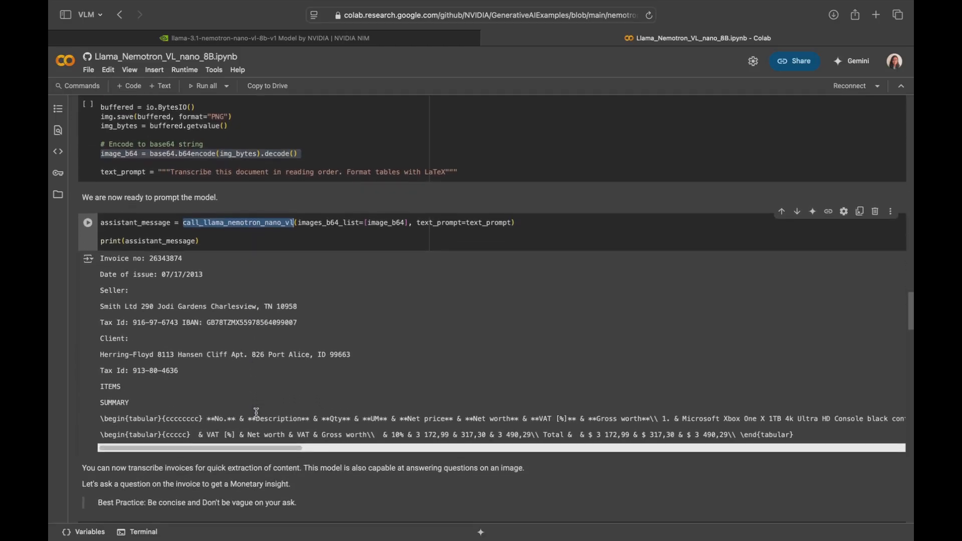
scroll("down", 3)
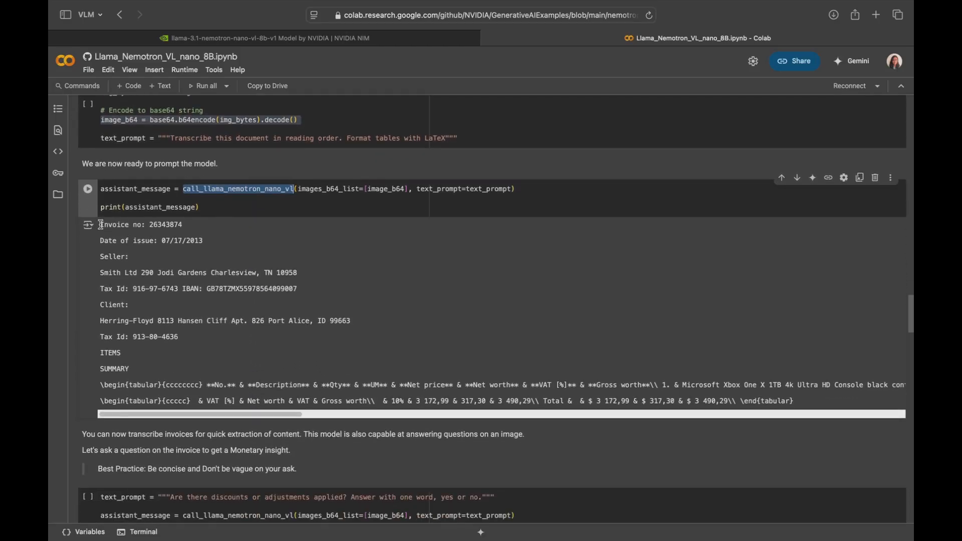
mouse_move(591, 428)
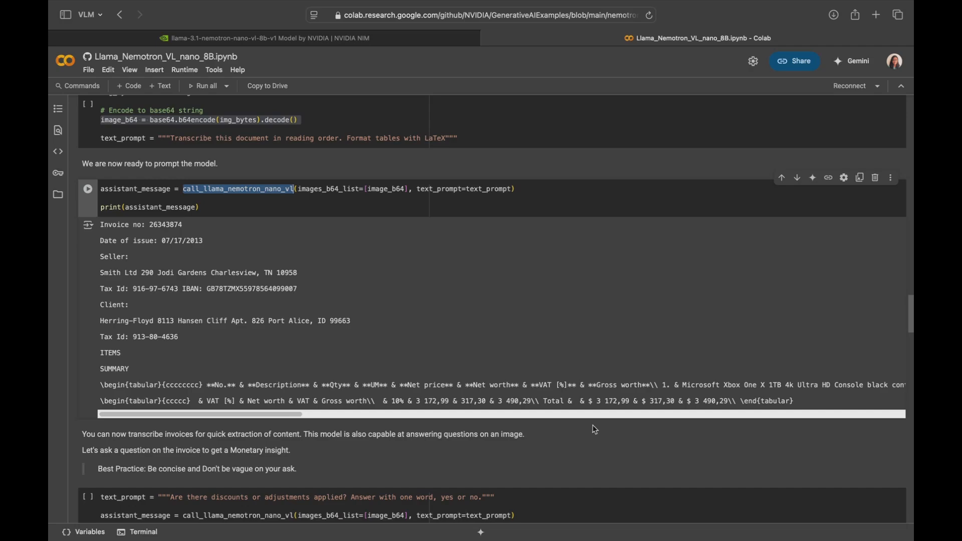
scroll("down", 3)
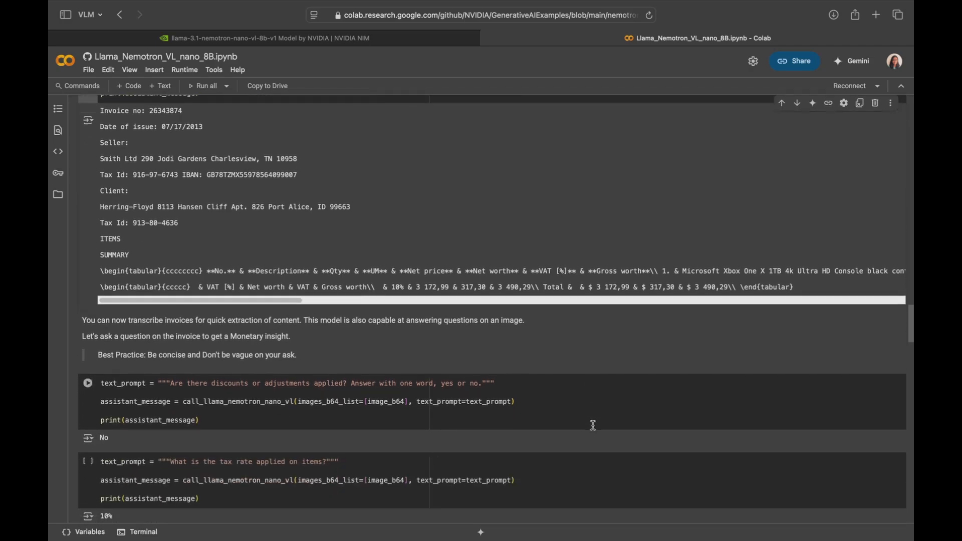
scroll("down", 3)
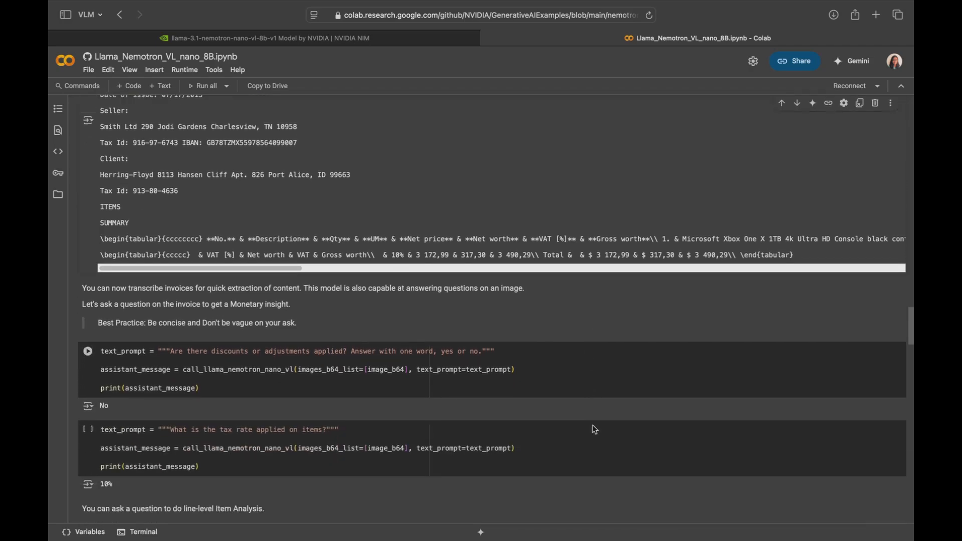
scroll("down", 3)
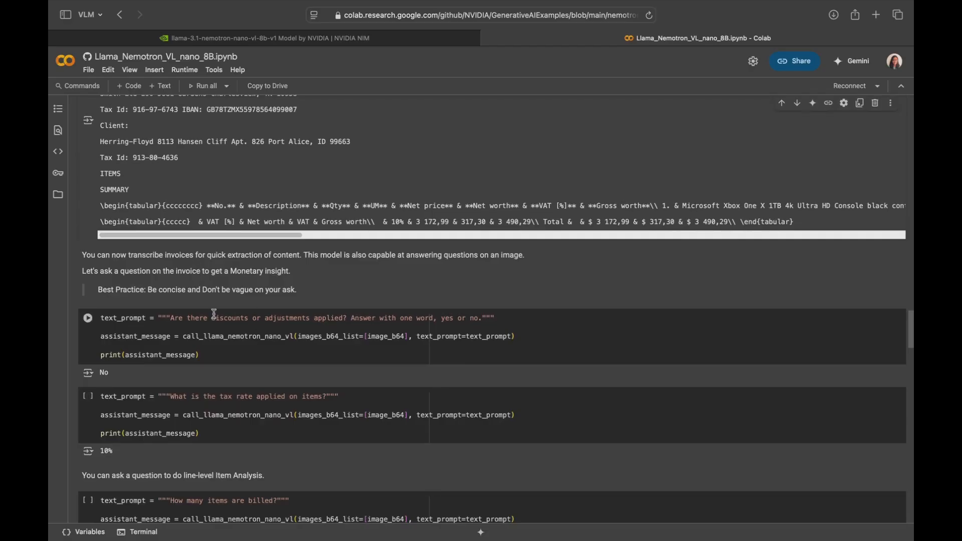
mouse_move(205, 306)
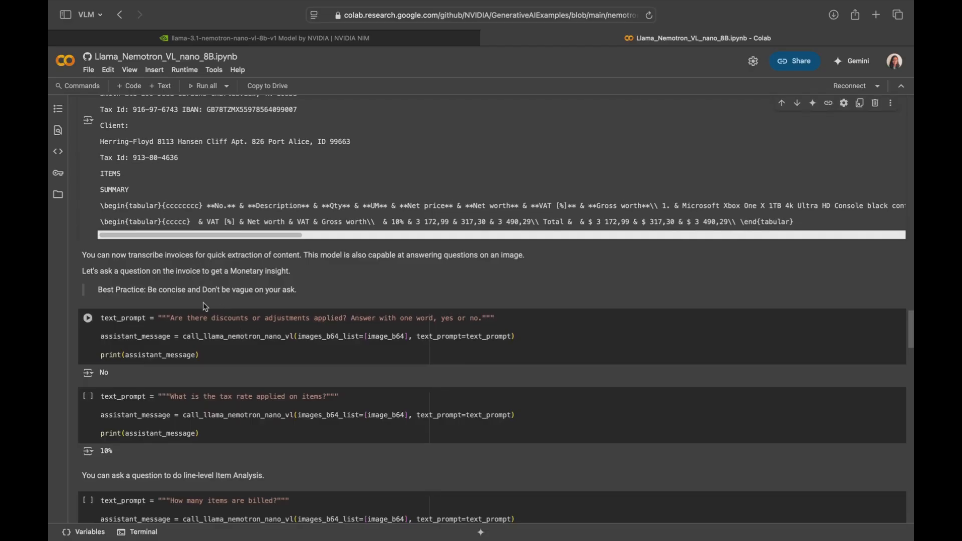
mouse_move(223, 376)
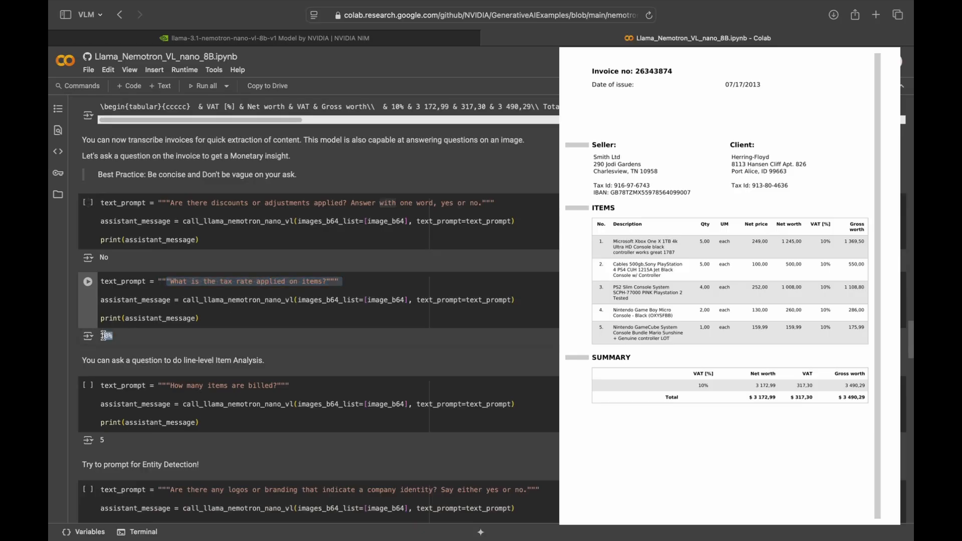
left_click(88, 281)
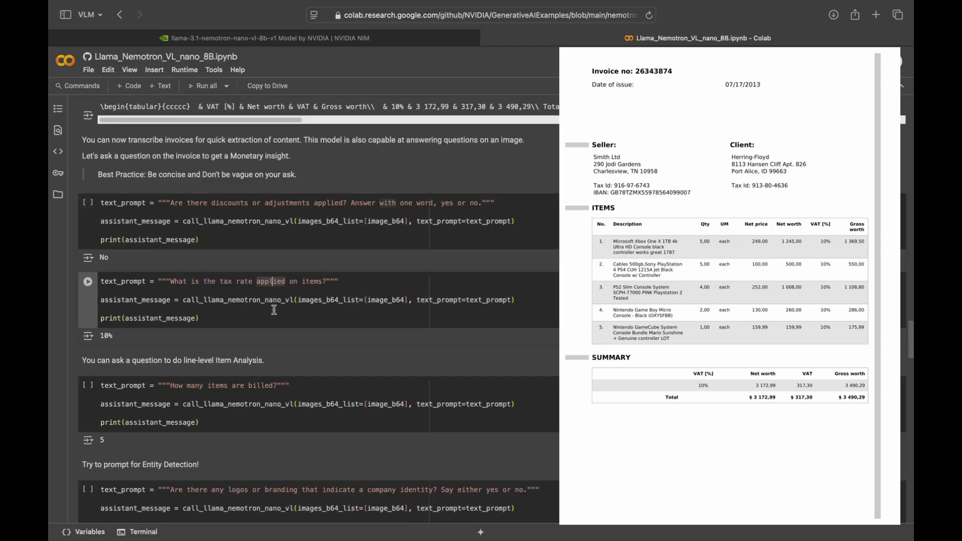
scroll("down", 3)
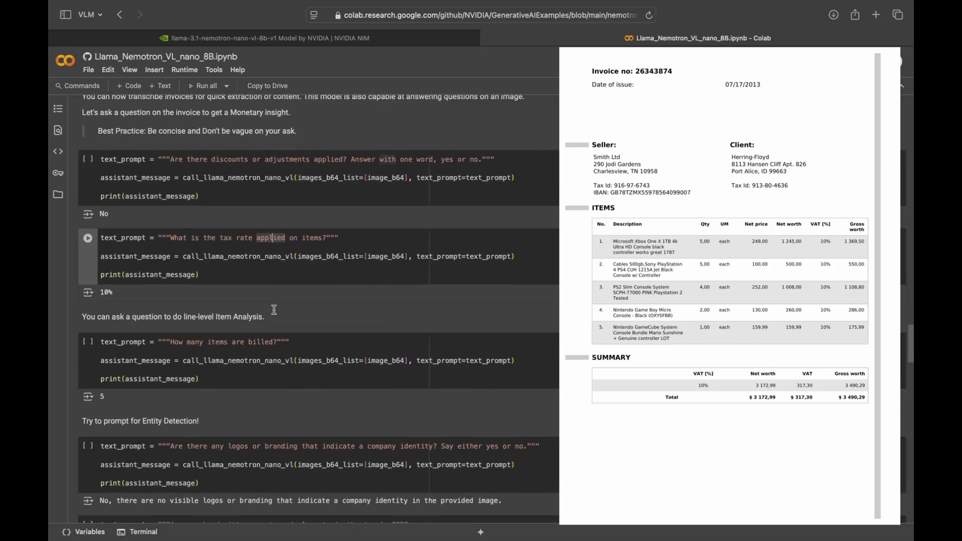
scroll("down", 3)
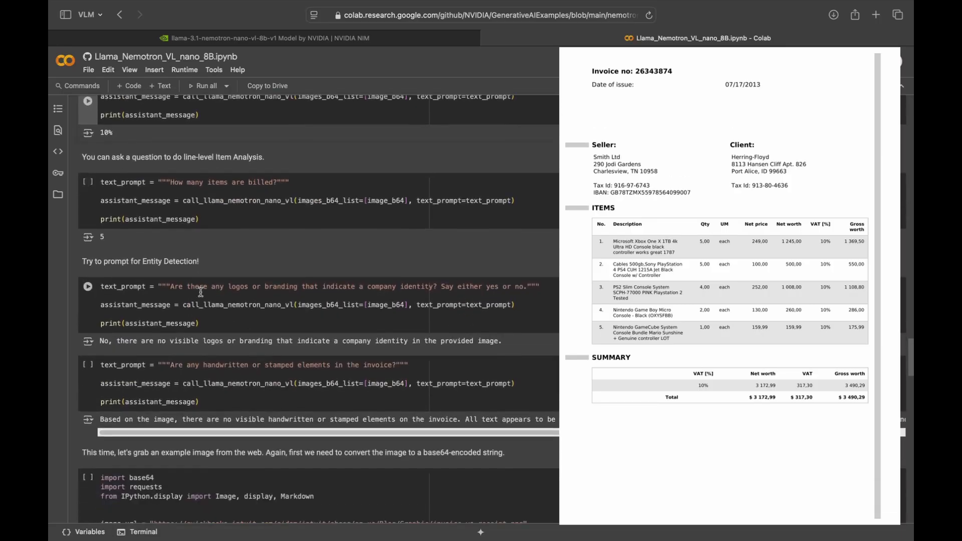
left_click(198, 365)
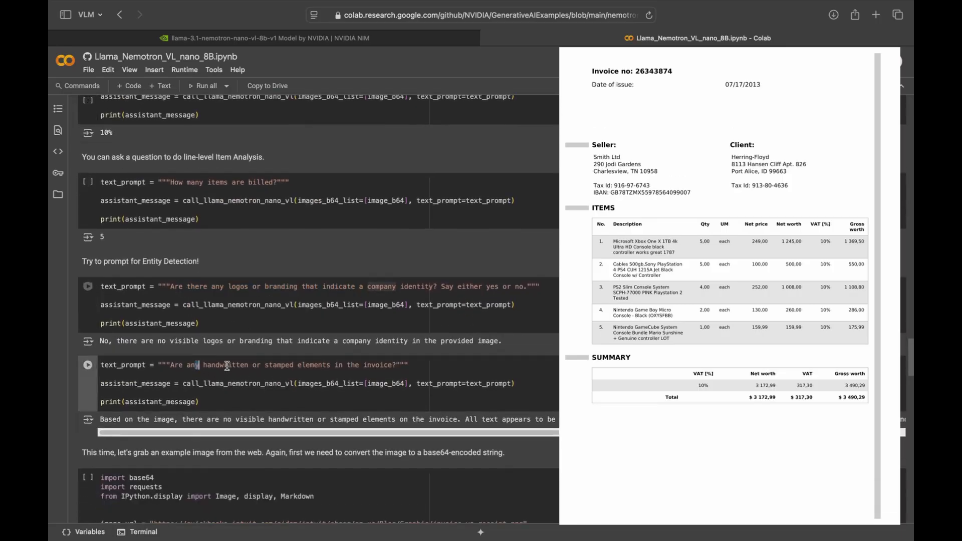
scroll("down", 3)
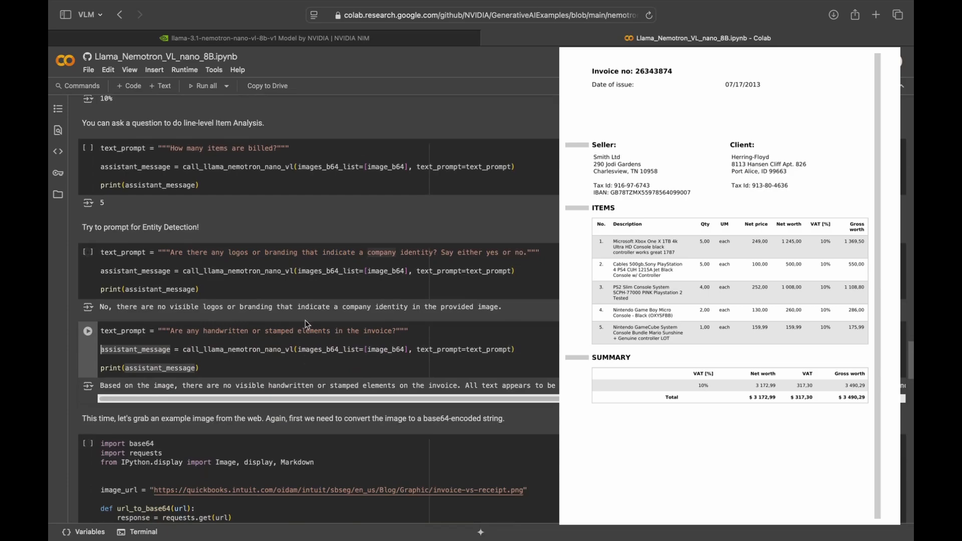
mouse_move(314, 382)
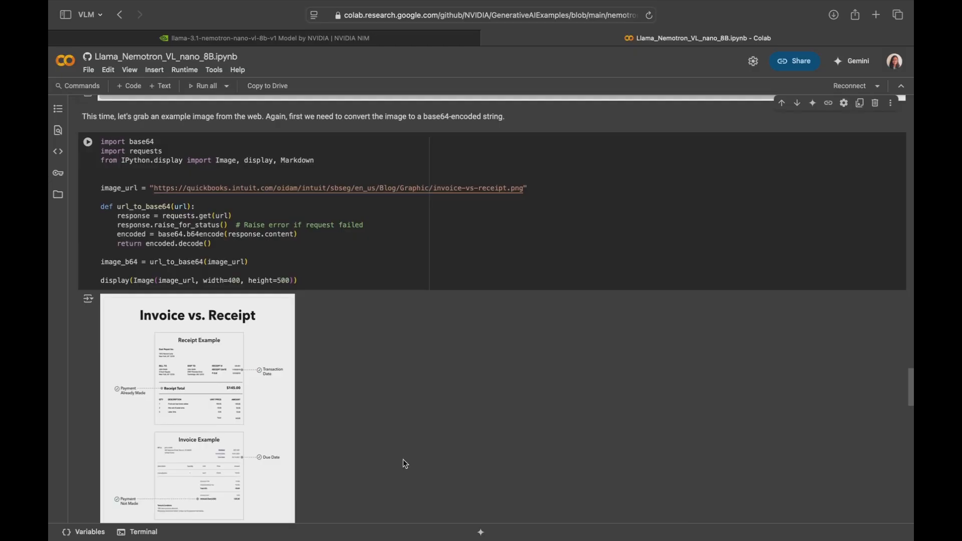
scroll("down", 3)
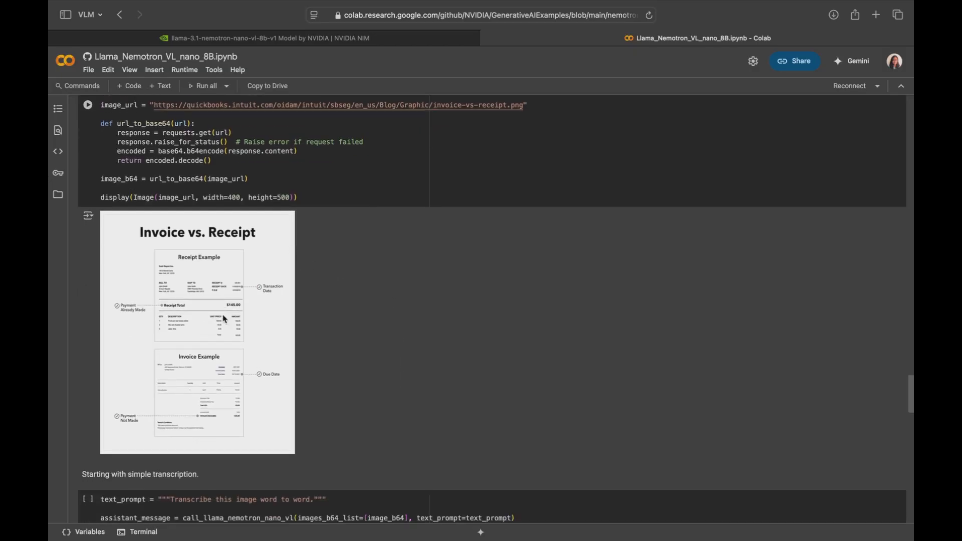
scroll("down", 3)
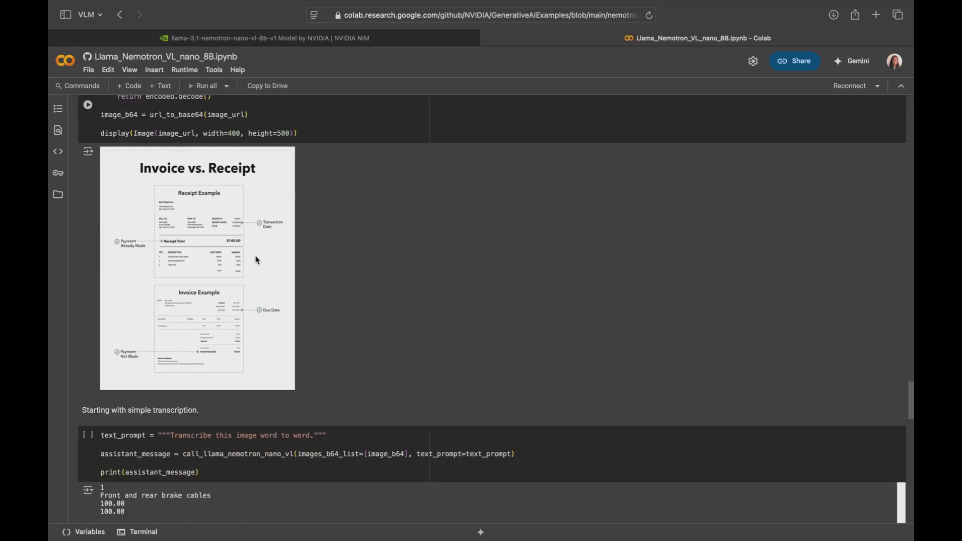
mouse_move(228, 226)
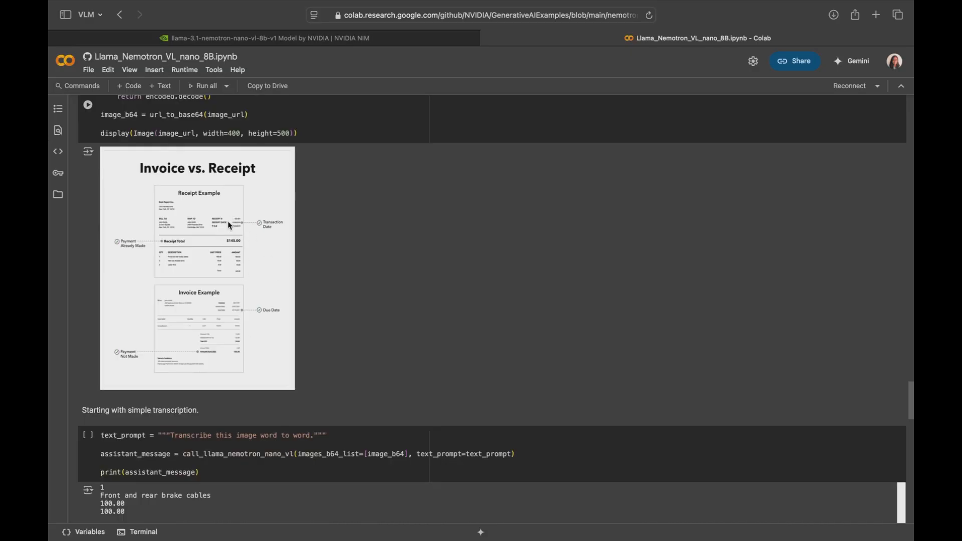
scroll("down", 3)
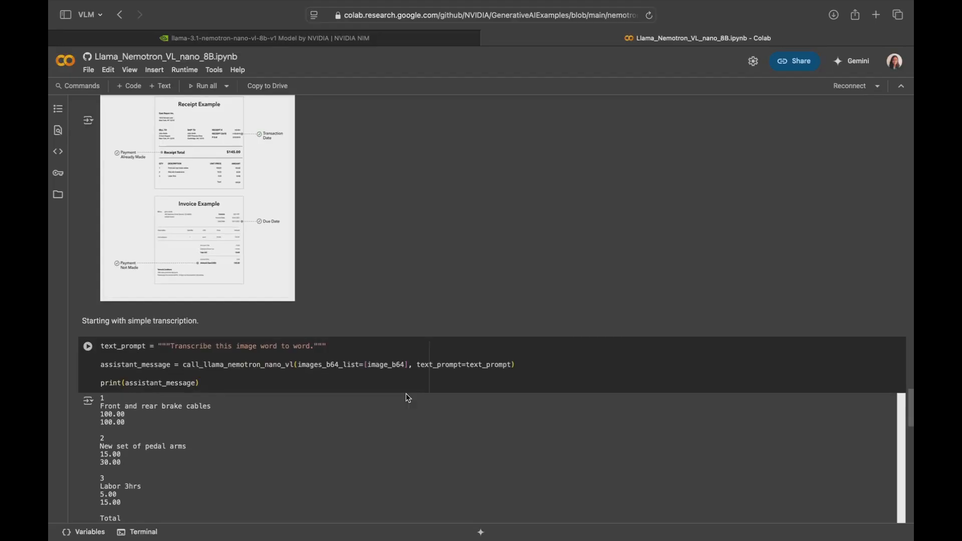
scroll("down", 3)
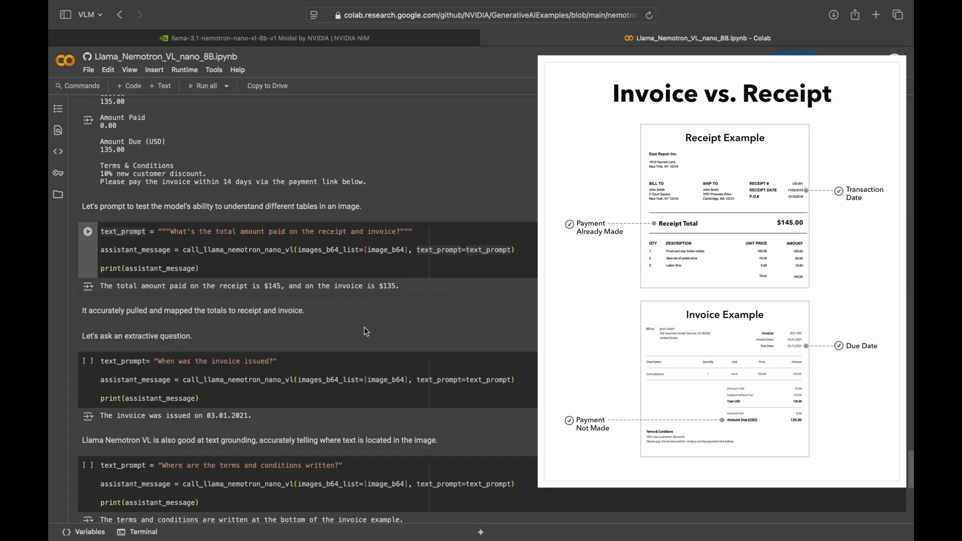
scroll("down", 3)
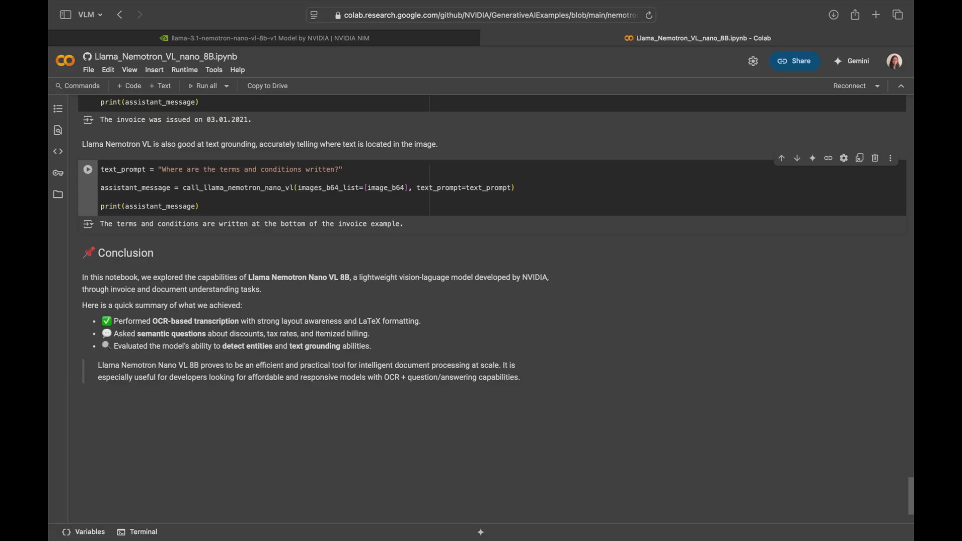
mouse_move(505, 350)
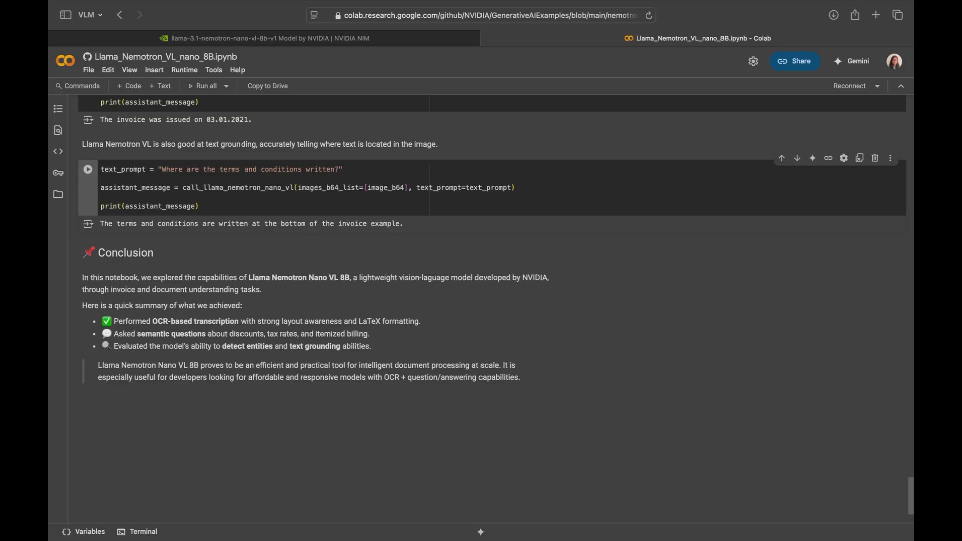
mouse_move(360, 255)
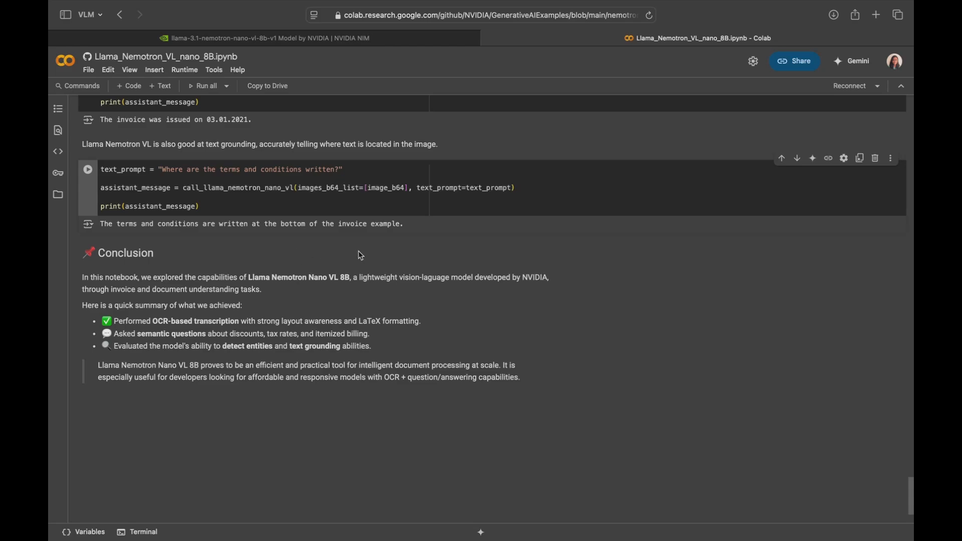
mouse_move(417, 321)
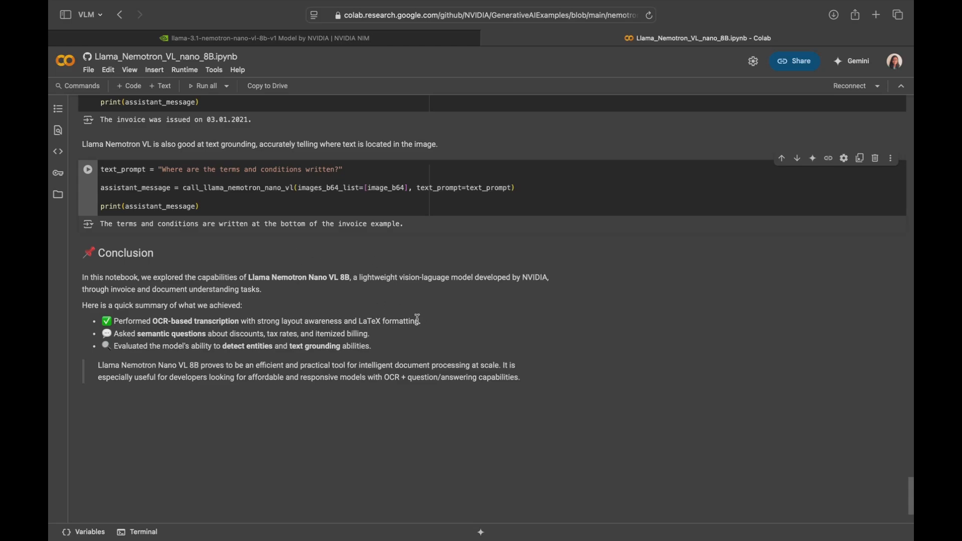
mouse_move(397, 349)
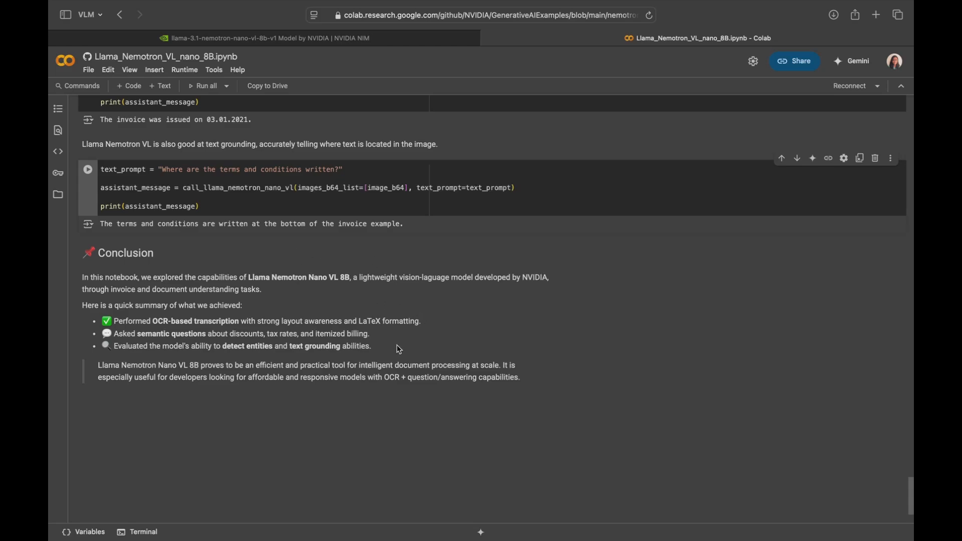
mouse_move(384, 332)
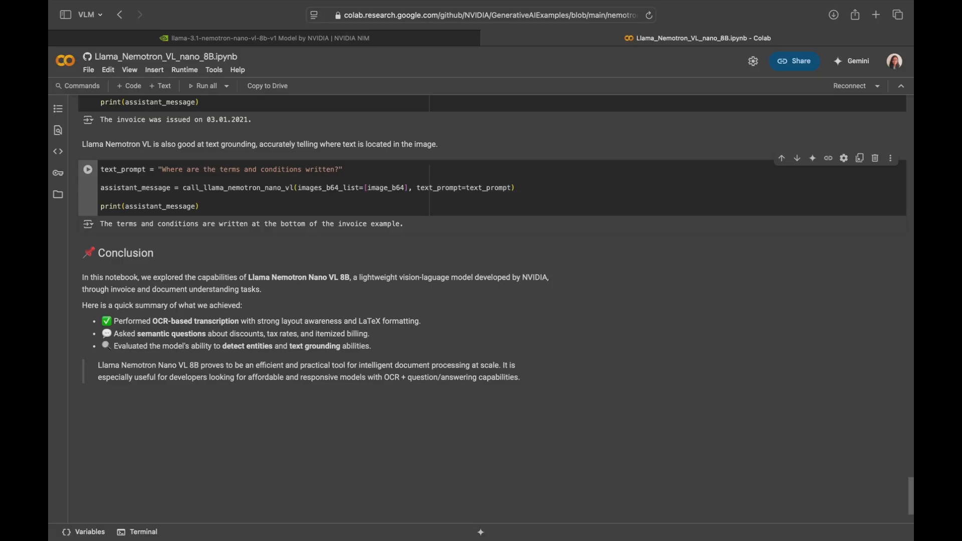
mouse_move(392, 419)
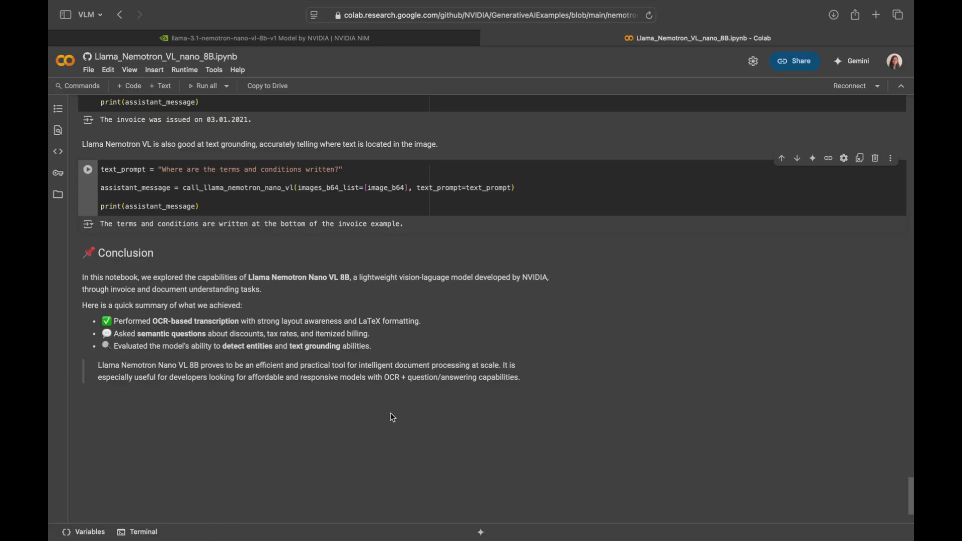